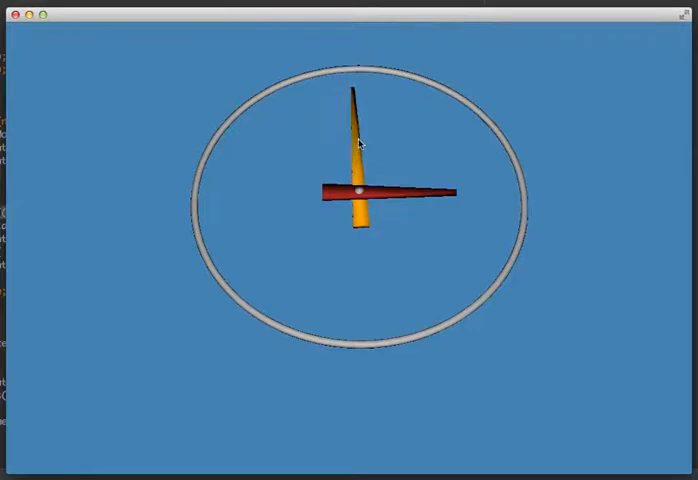
mouse_move(292, 169)
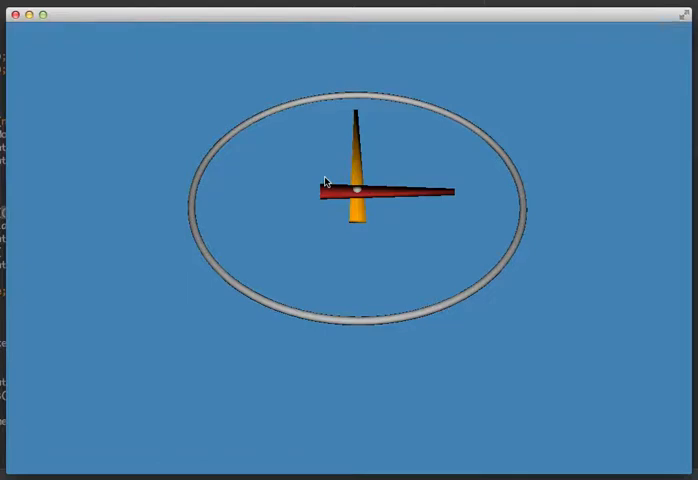
mouse_move(268, 233)
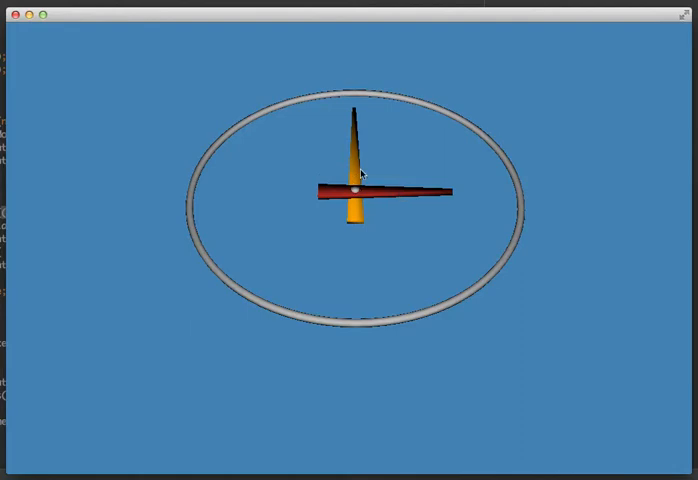
mouse_move(352, 196)
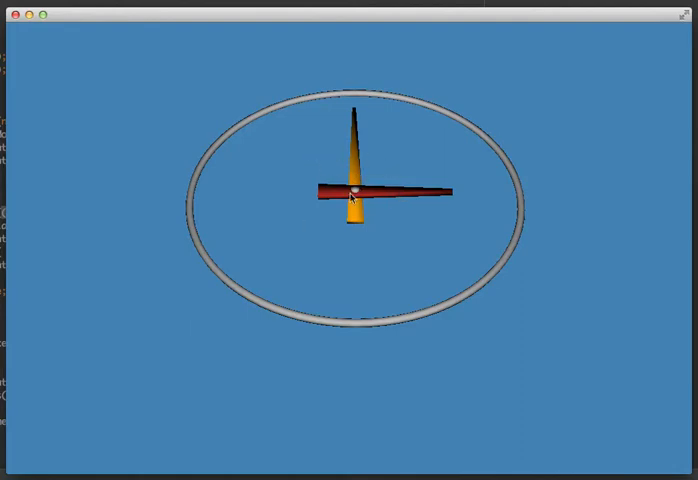